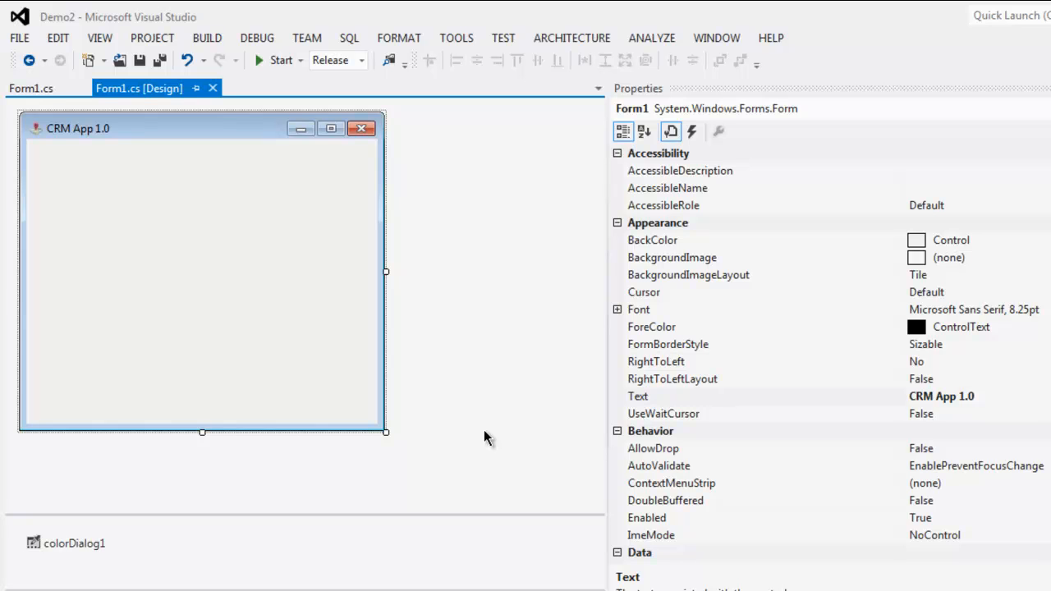
{"action": "mouse_move", "coordinate": [100, 43]}
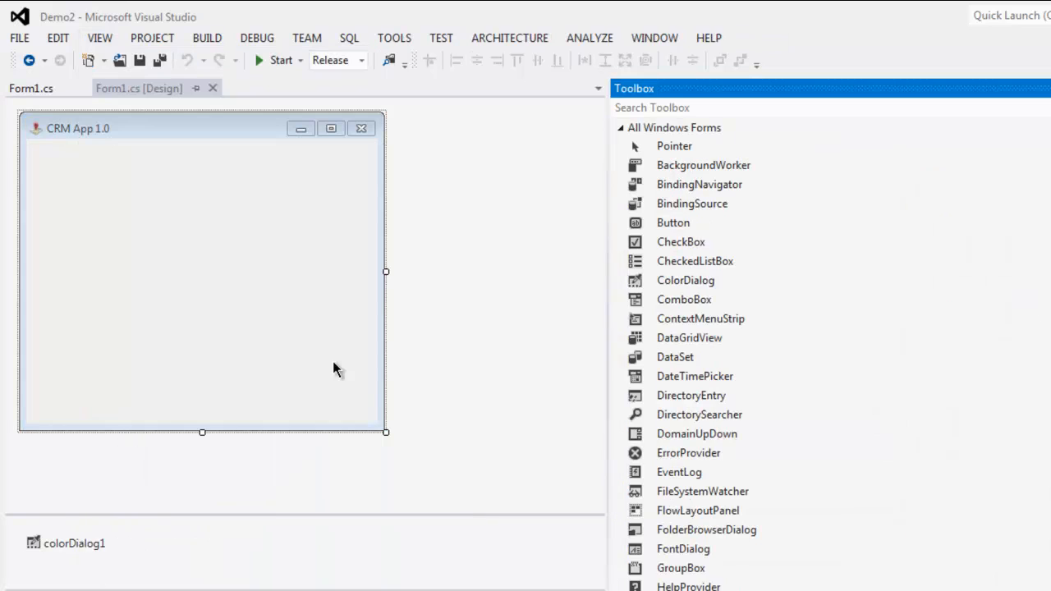
{"action": "mouse_move", "coordinate": [39, 224]}
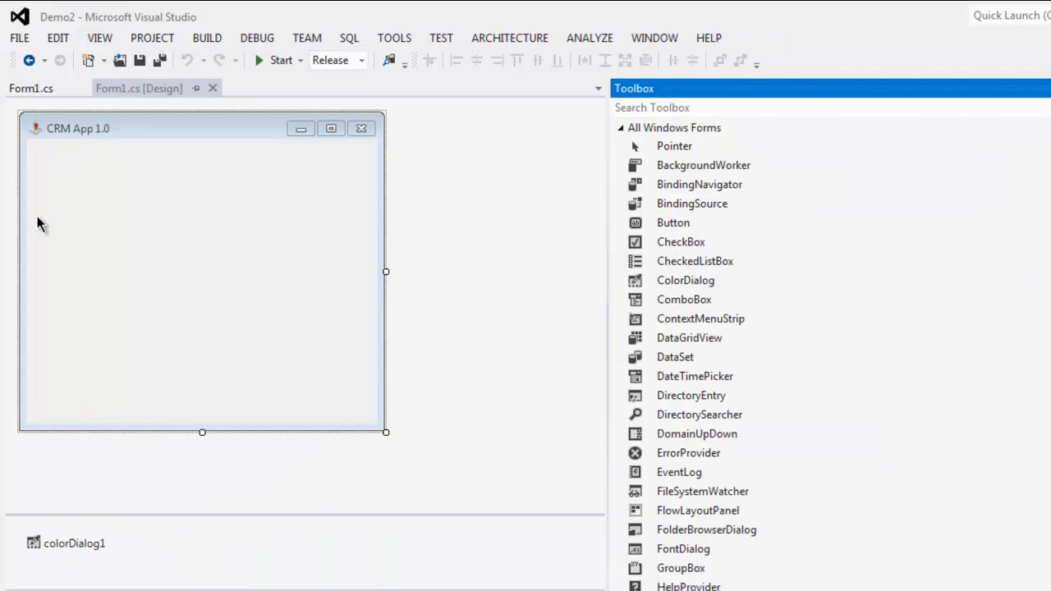
{"action": "mouse_move", "coordinate": [698, 184]}
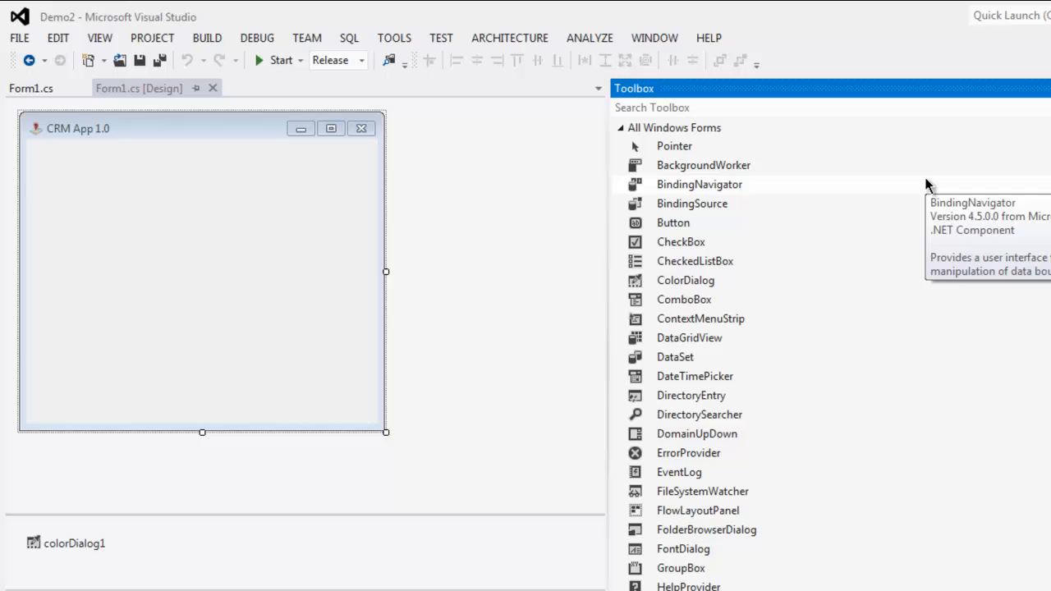
{"action": "mouse_move", "coordinate": [684, 549]}
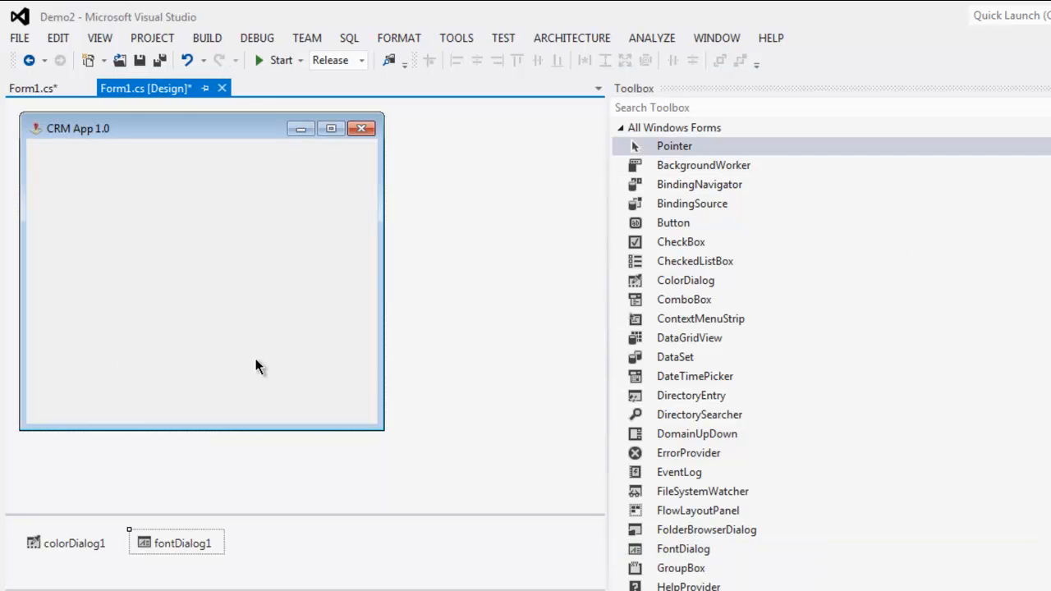
Replace colorDialog1 with a button captioned 'Click' and show its events list
{"action": "left_click", "coordinate": [201, 271]}
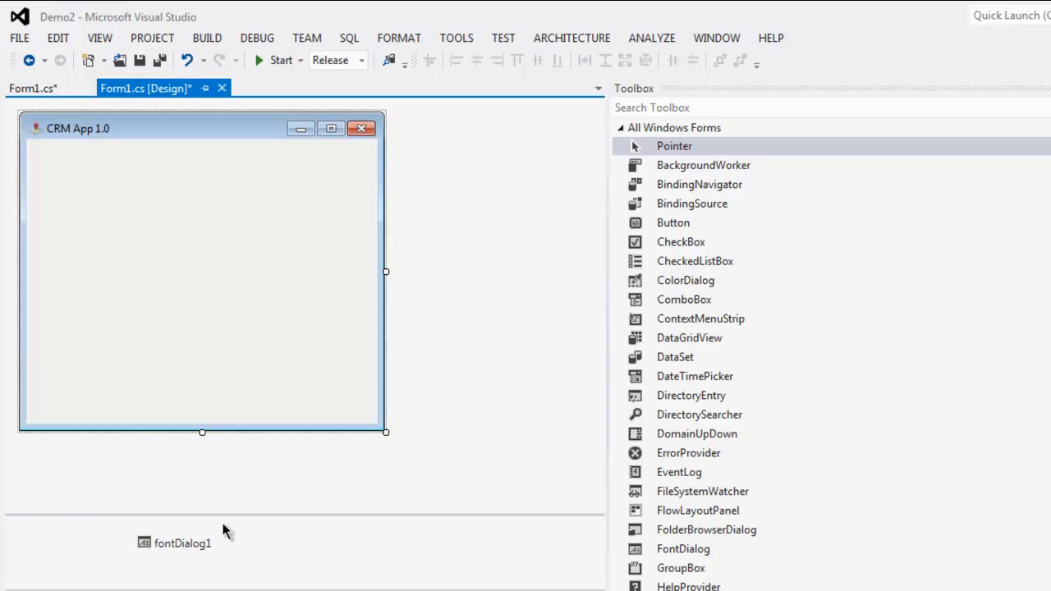
{"action": "mouse_move", "coordinate": [866, 264]}
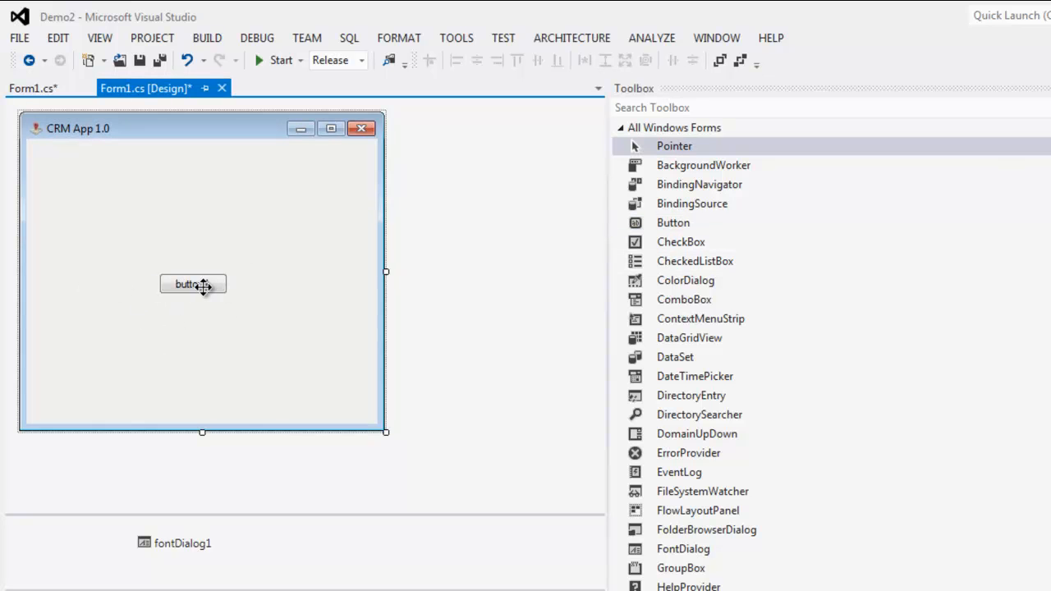
{"action": "left_click", "coordinate": [193, 284]}
{"action": "type", "text": "Click"}
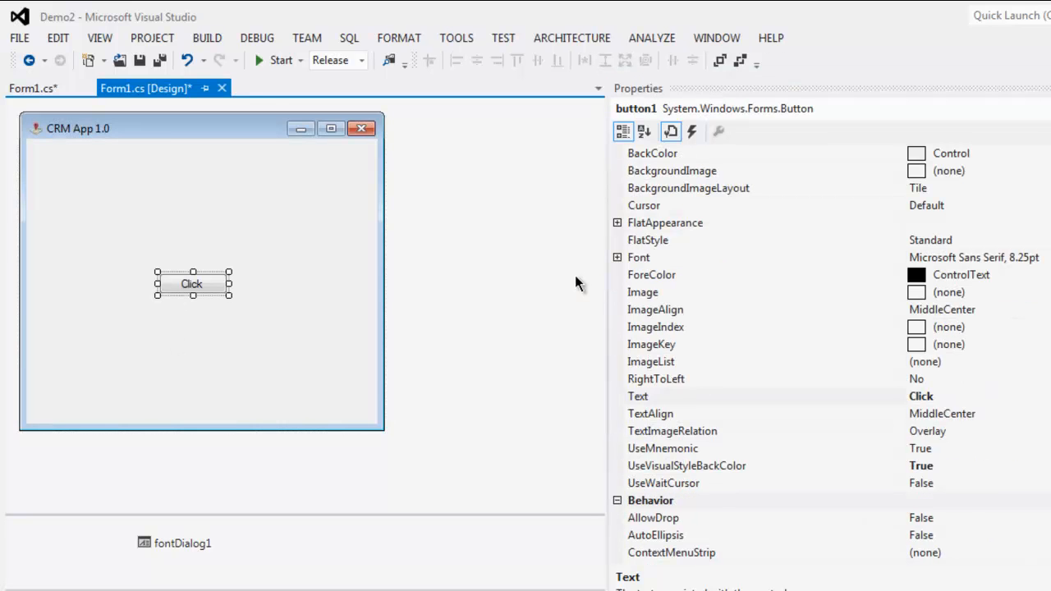
{"action": "left_click", "coordinate": [692, 131]}
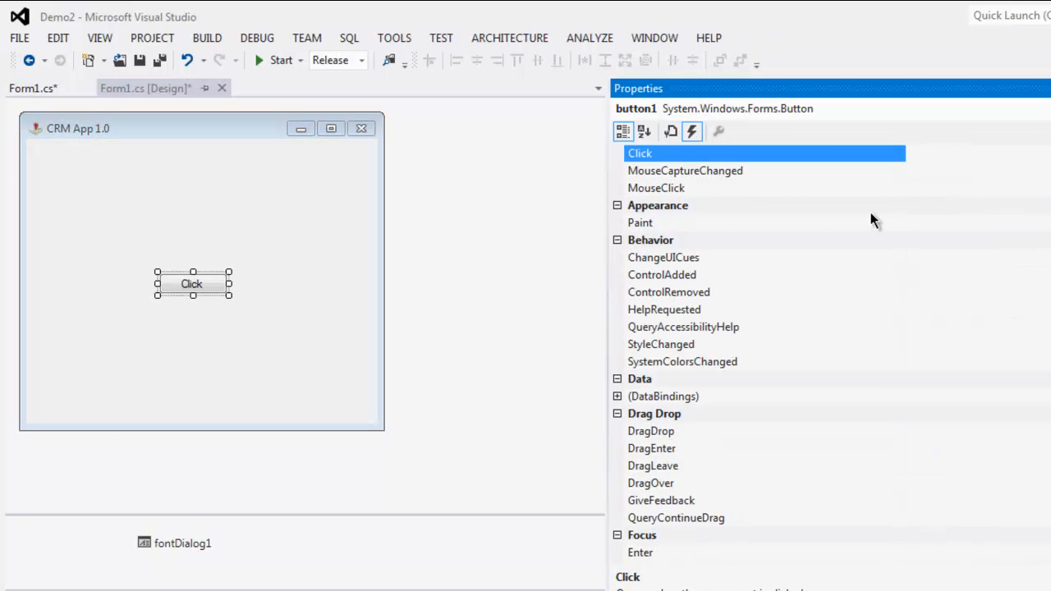
Write a MouseClick handler with 'FontDialog ft = new FontDialog(); ft.ShowDialog();', save, and return to design
{"action": "double_click", "coordinate": [655, 188]}
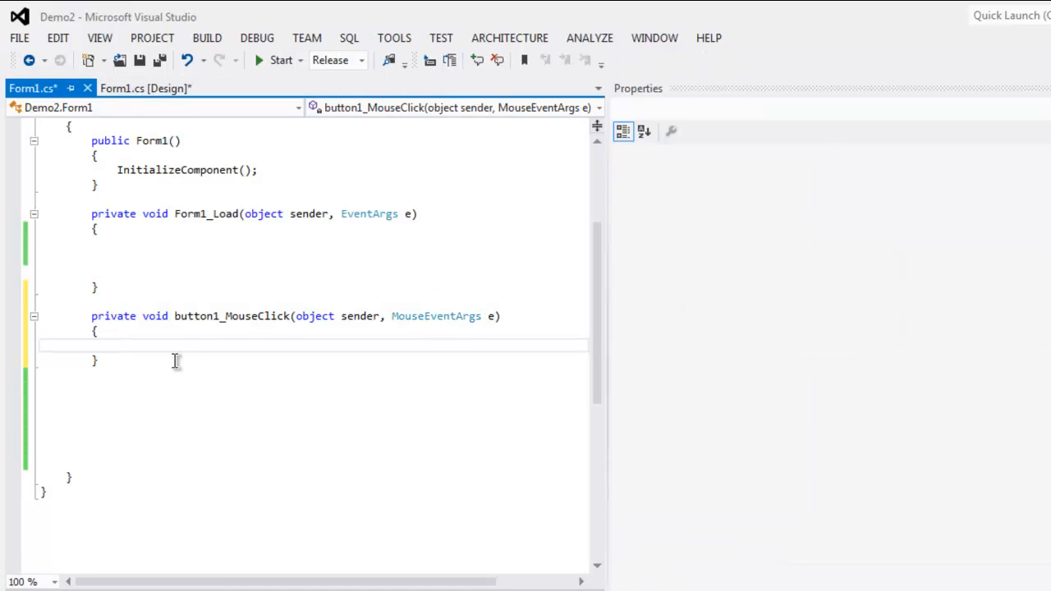
{"action": "type", "text": "Font"}
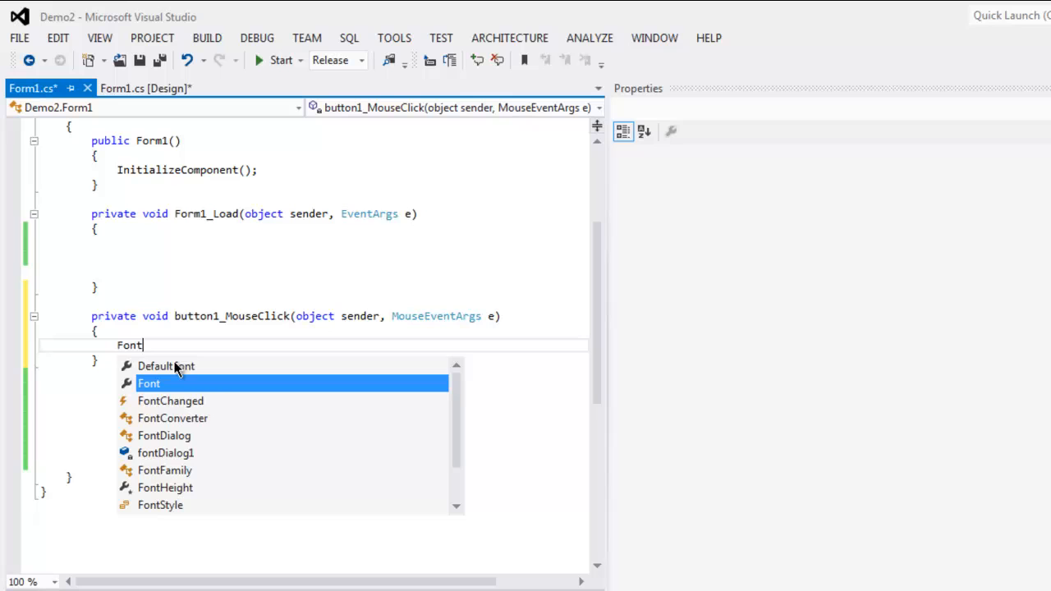
{"action": "type", "text": "Dialog ft ="}
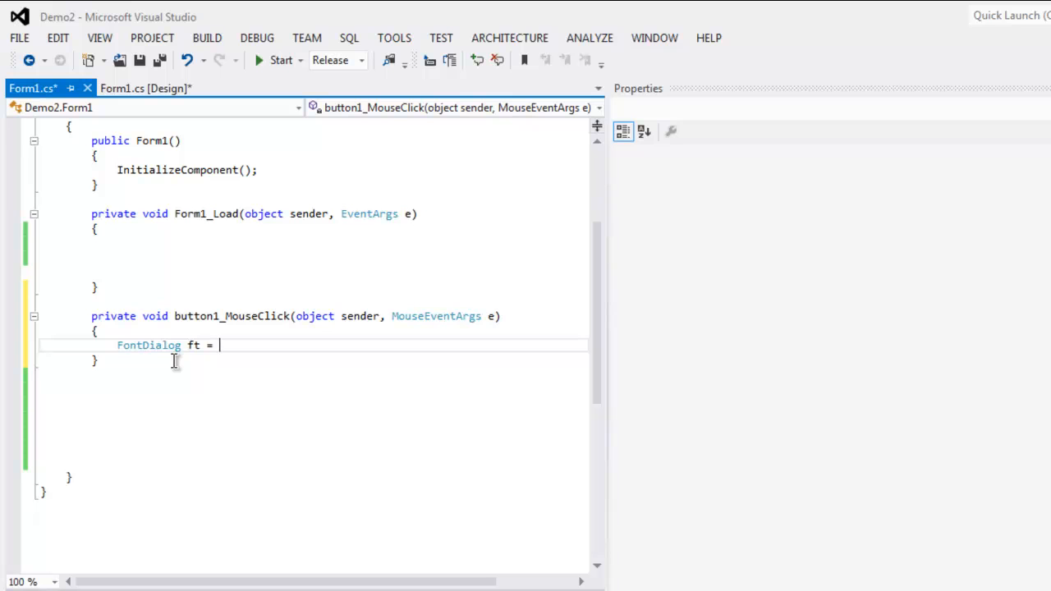
{"action": "type", "text": "new FontDialog();"}
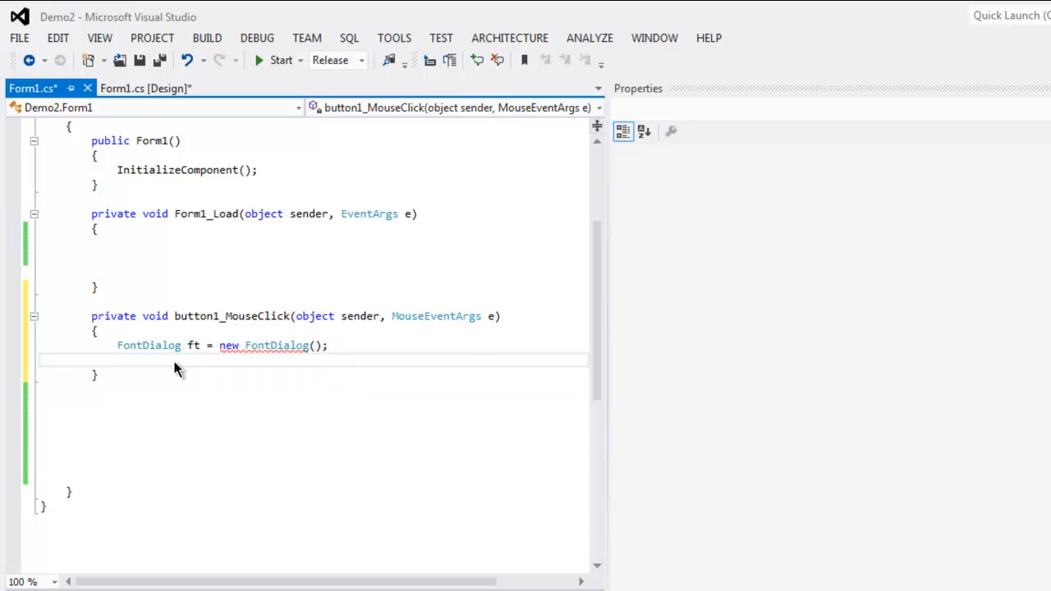
{"action": "type", "text": "ft."}
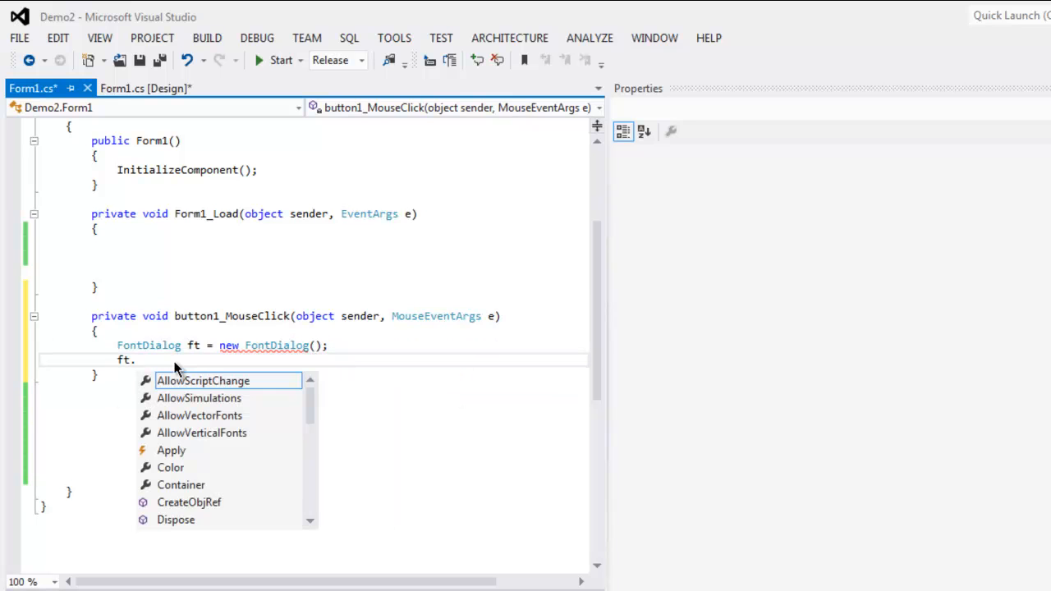
{"action": "type", "text": "ShowDialog("}
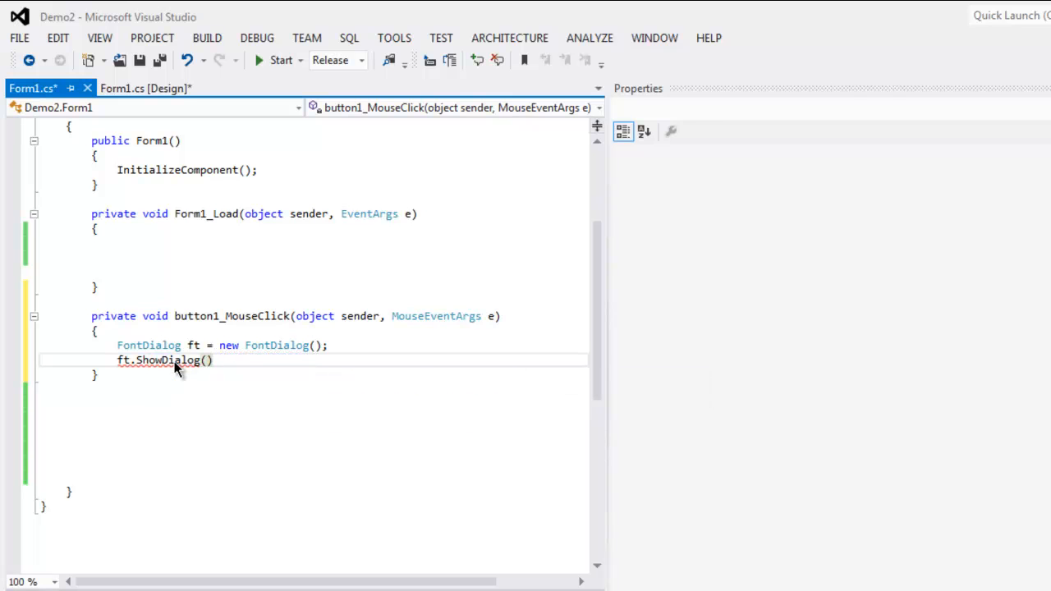
{"action": "type", "text": ";"}
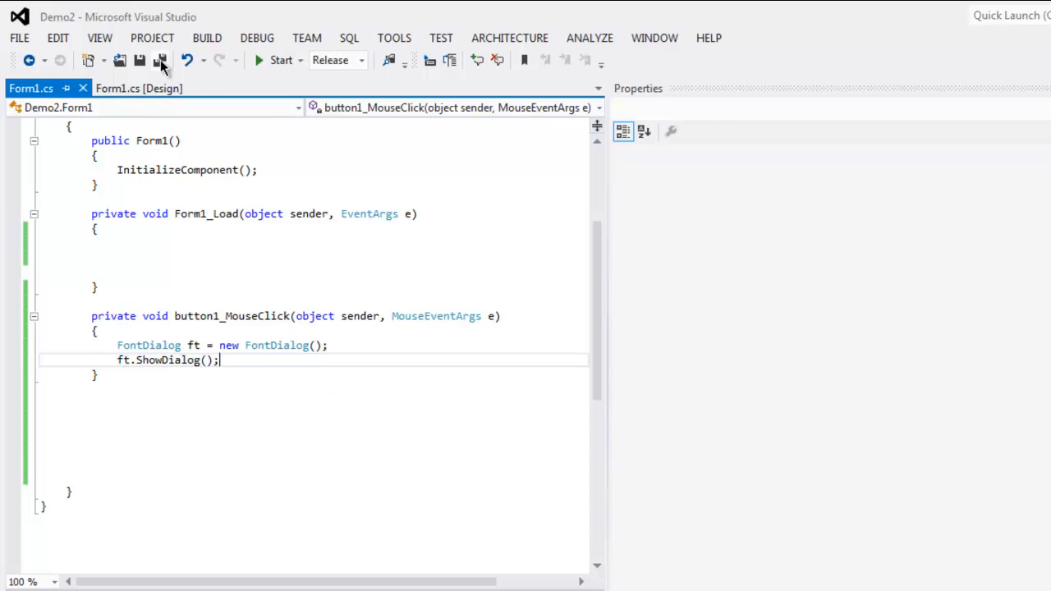
{"action": "left_click", "coordinate": [131, 88]}
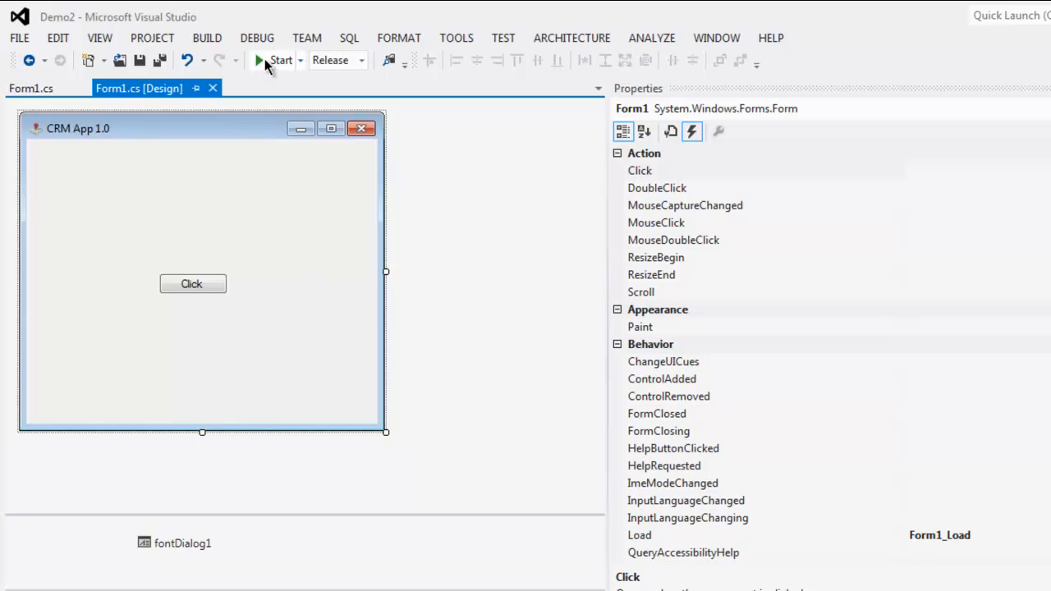
Run the CRM App and press its Click button to open the Font dialog
{"action": "left_click", "coordinate": [277, 60]}
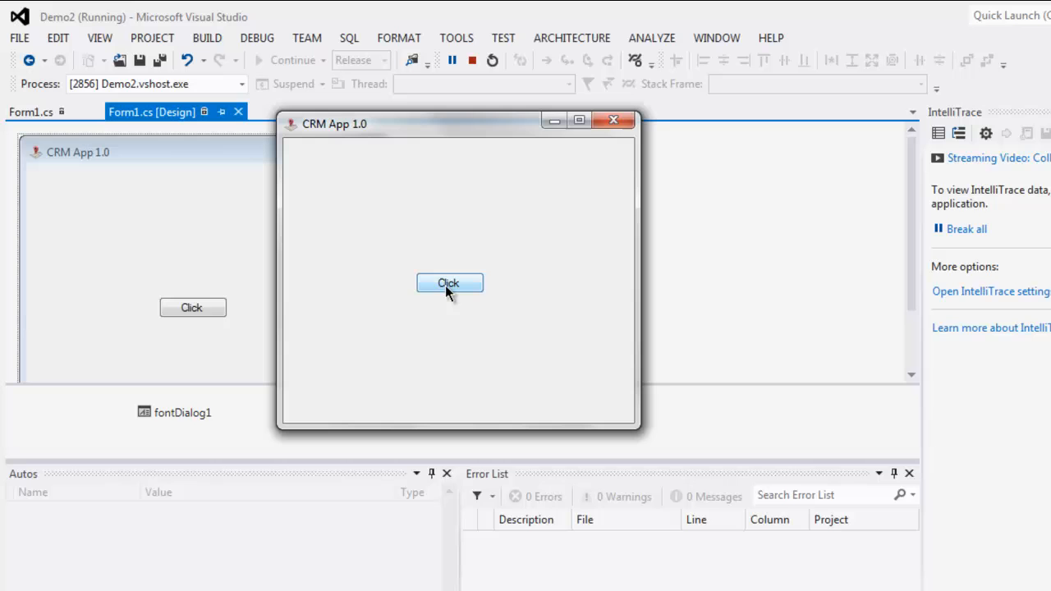
{"action": "left_click", "coordinate": [450, 282]}
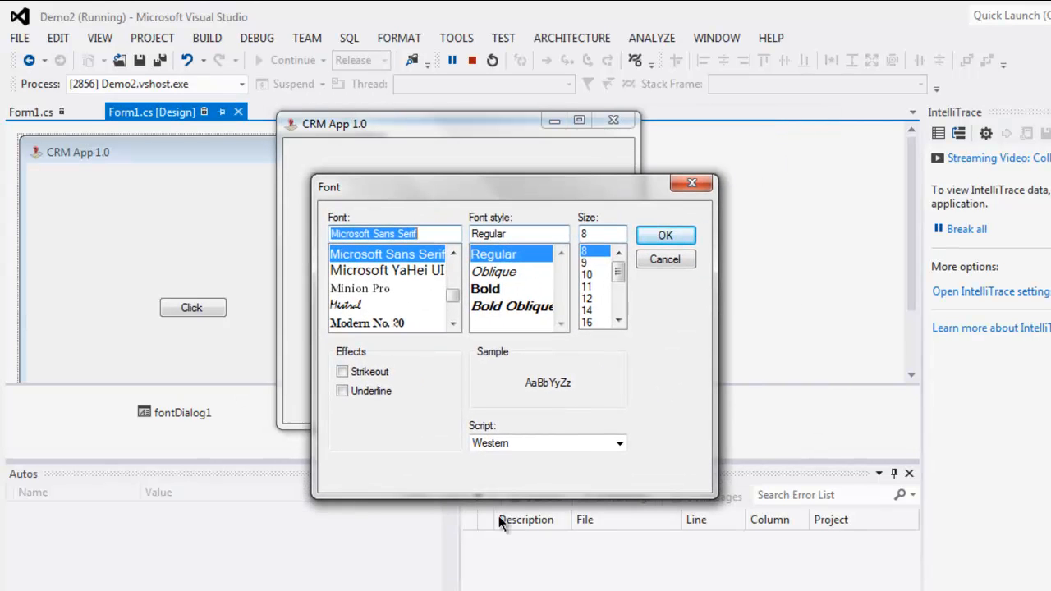
{"action": "mouse_move", "coordinate": [353, 203]}
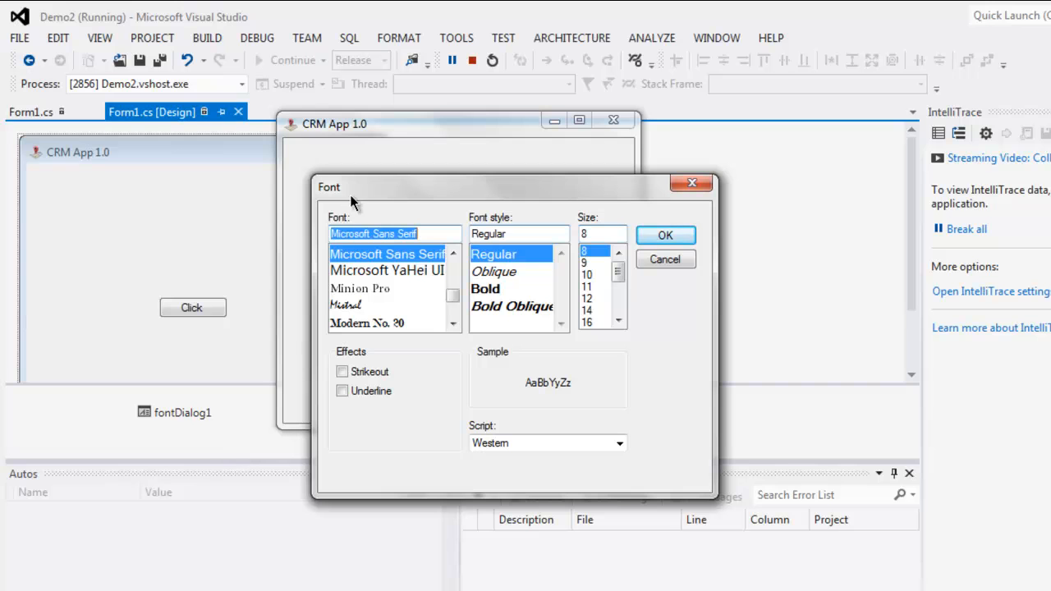
{"action": "mouse_move", "coordinate": [508, 275]}
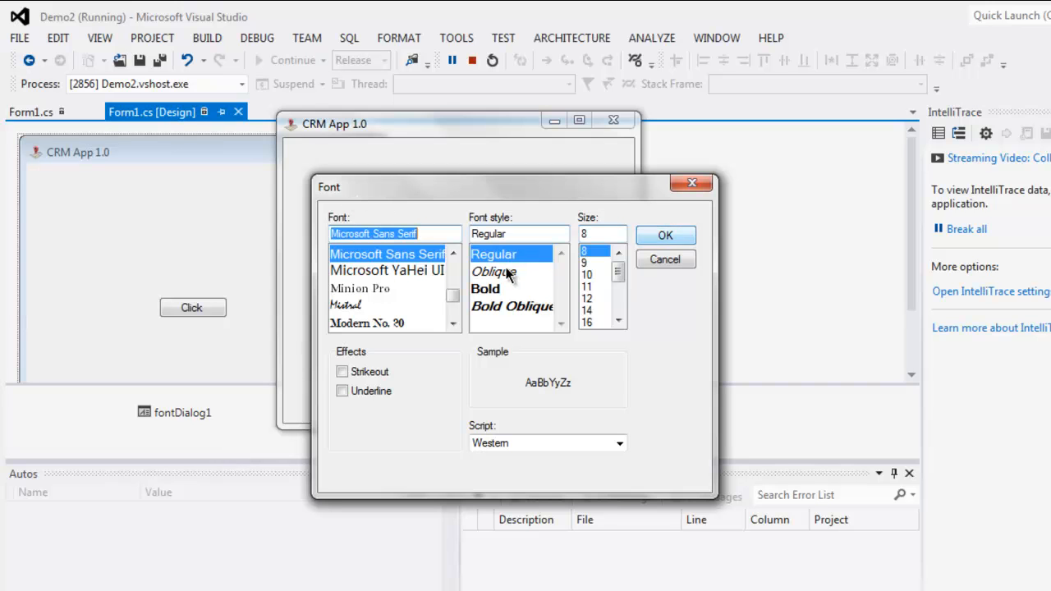
{"action": "mouse_move", "coordinate": [589, 283]}
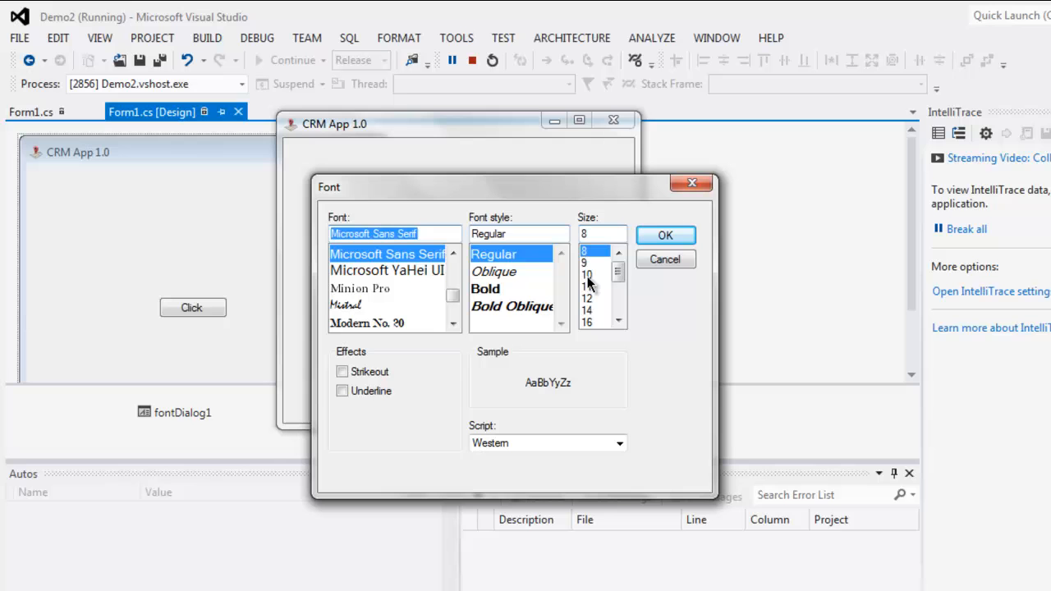
{"action": "mouse_move", "coordinate": [525, 385]}
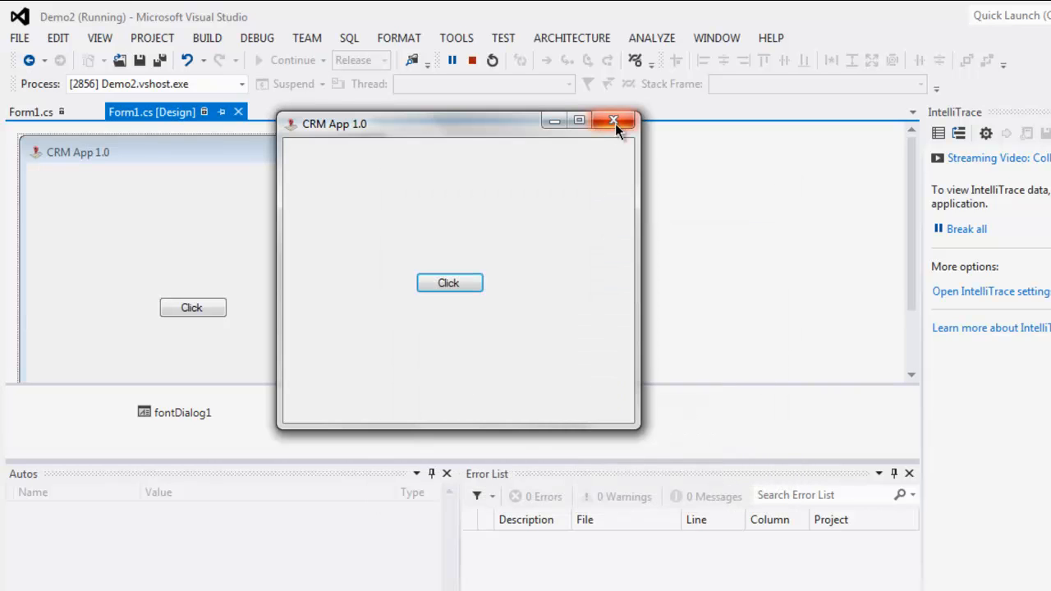
Close the CRM App 1.0 window and return to the Form1.cs code
{"action": "left_click", "coordinate": [611, 120]}
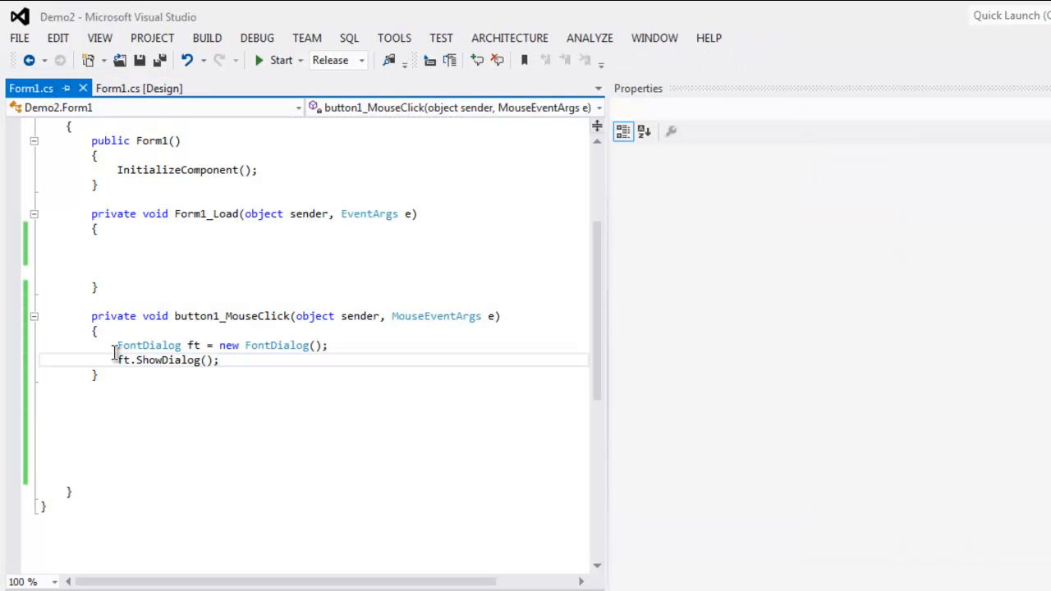
{"action": "left_click", "coordinate": [325, 345]}
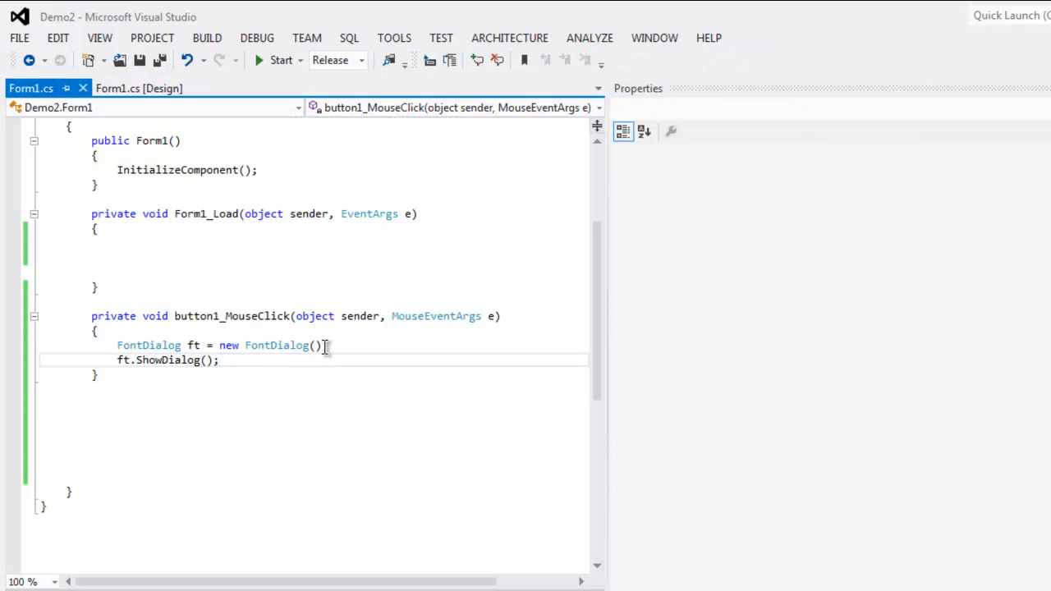